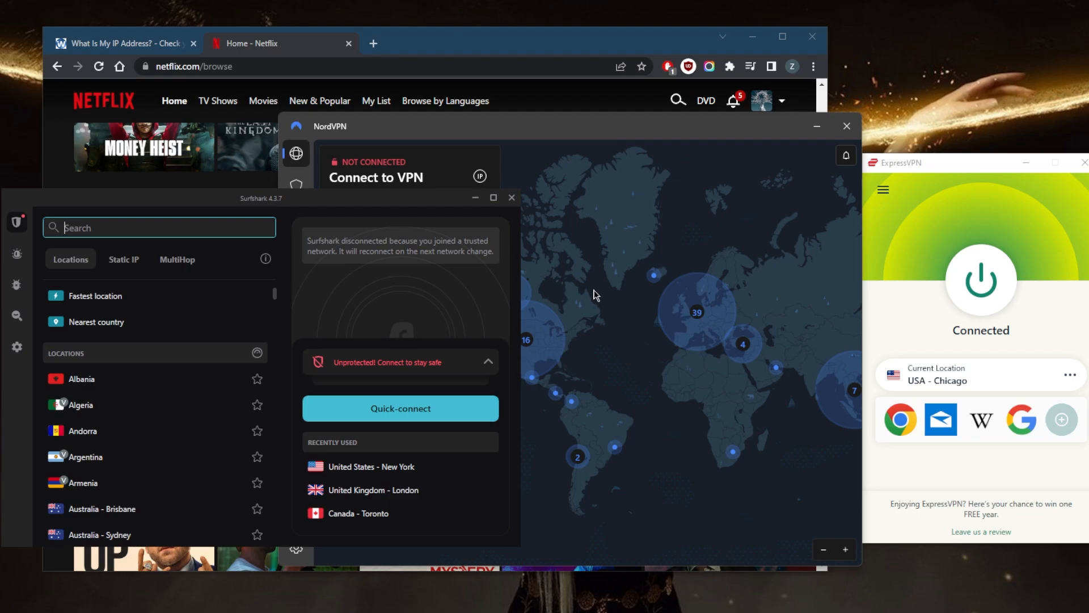
mouse_move(759, 293)
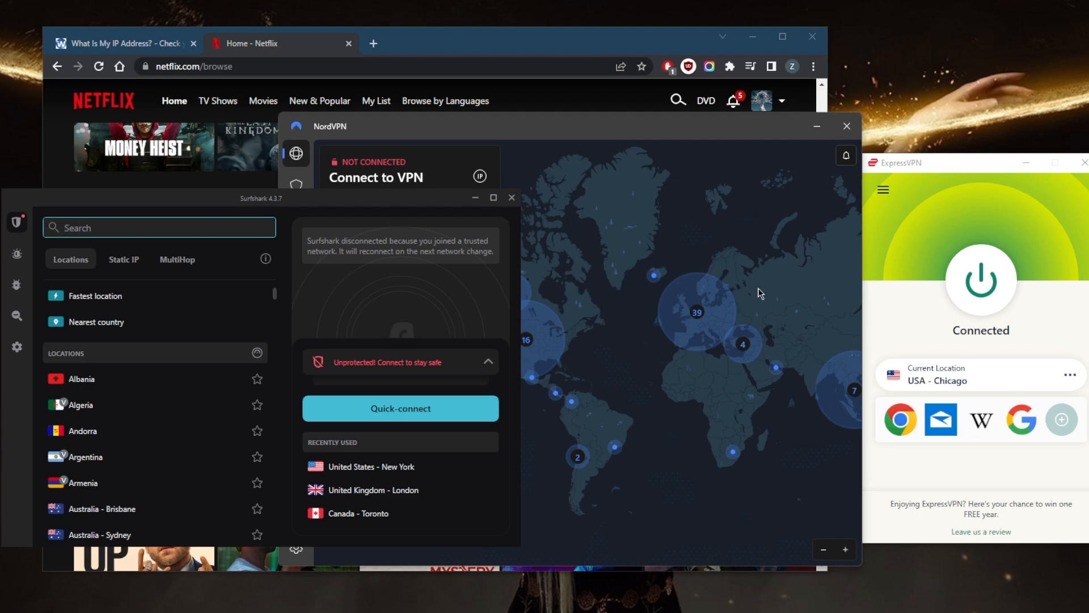
mouse_move(633, 361)
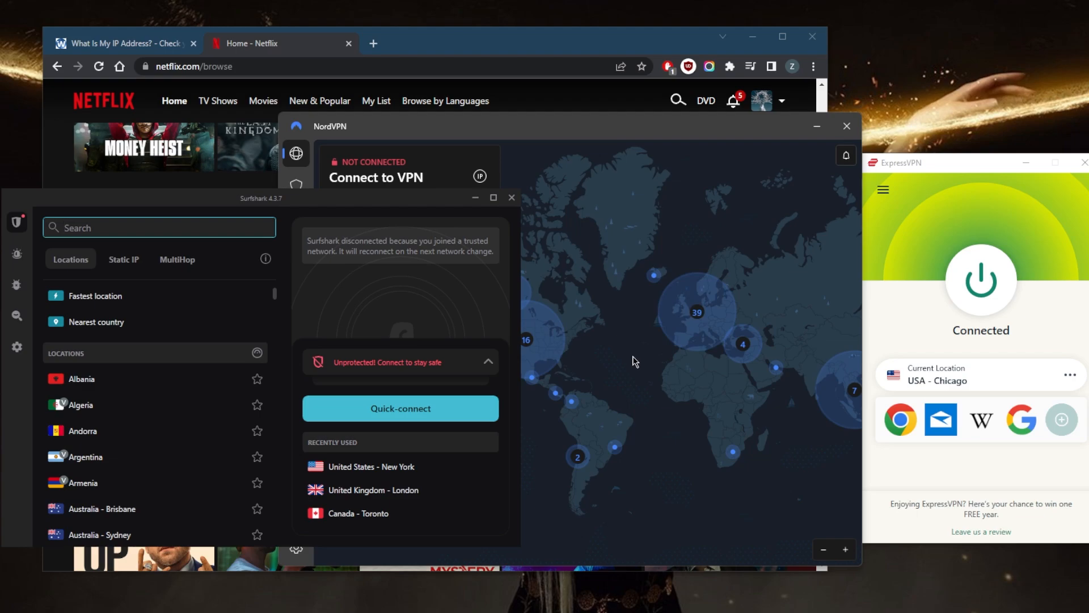
mouse_move(628, 305)
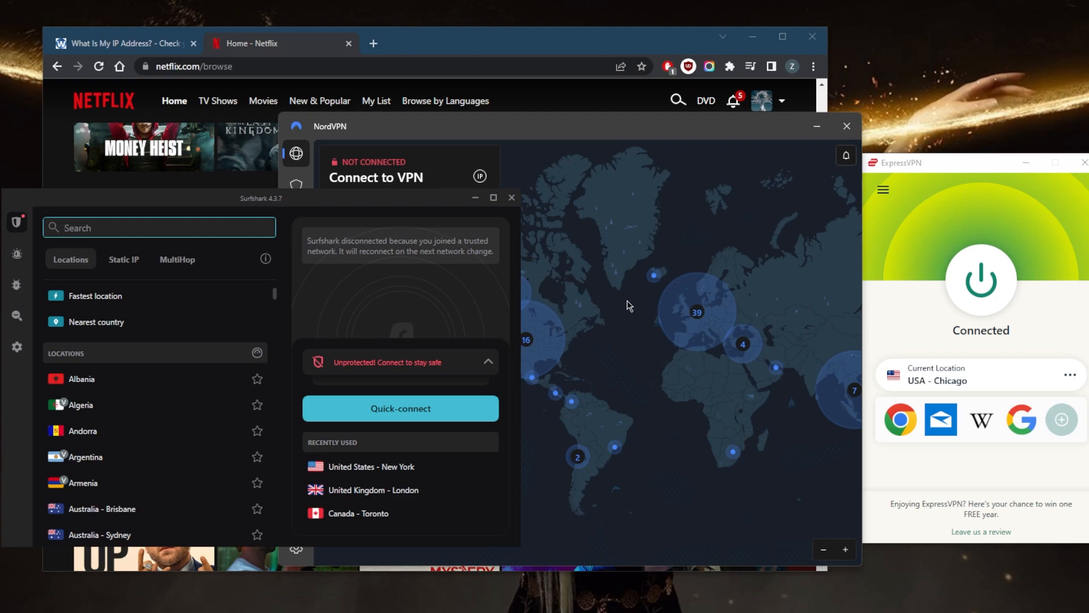
mouse_move(750, 282)
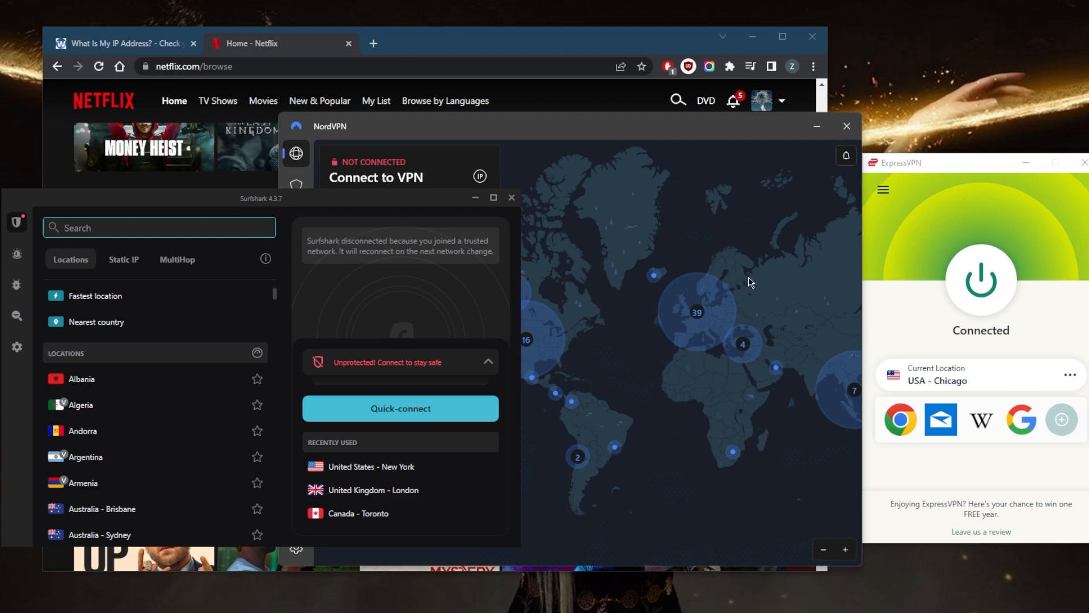
Step: Load nordvpn.com in a new tab and scroll down to its footer of app links
left_click(528, 43)
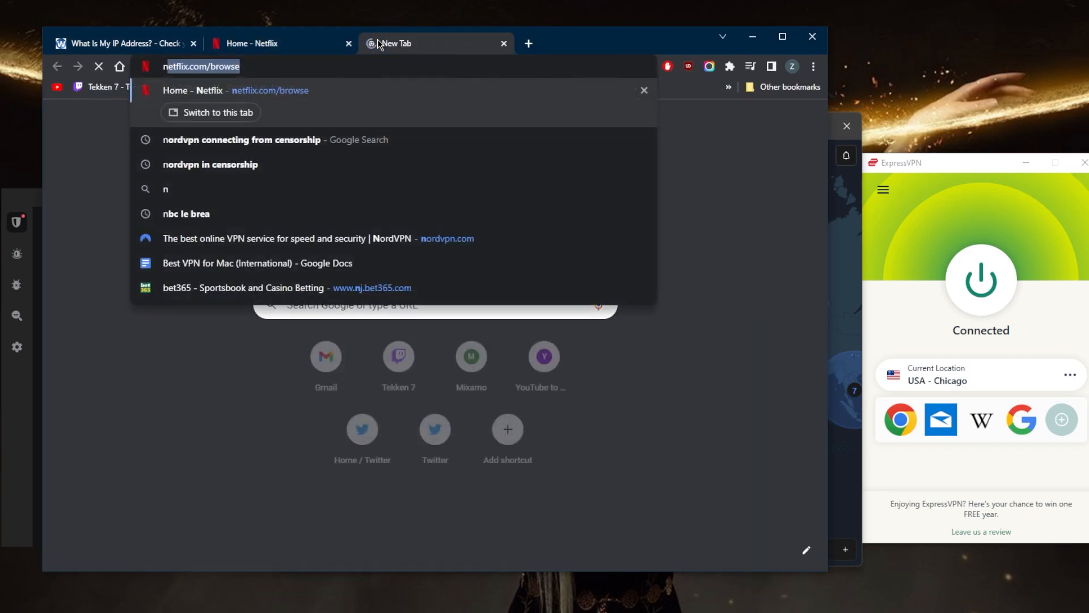
left_click(303, 238)
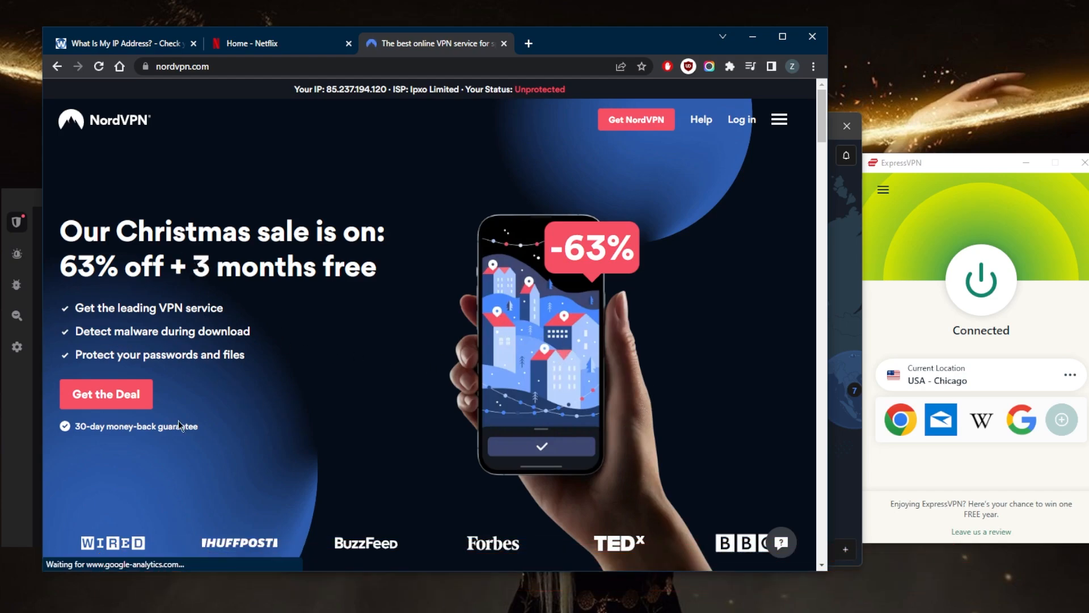
scroll("down", 3)
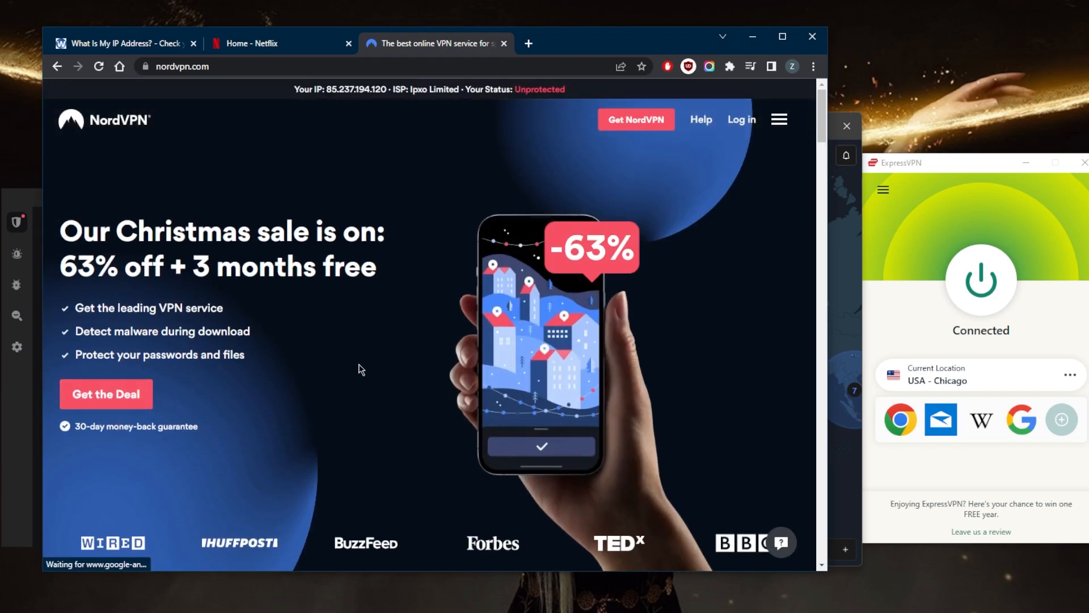
mouse_move(823, 196)
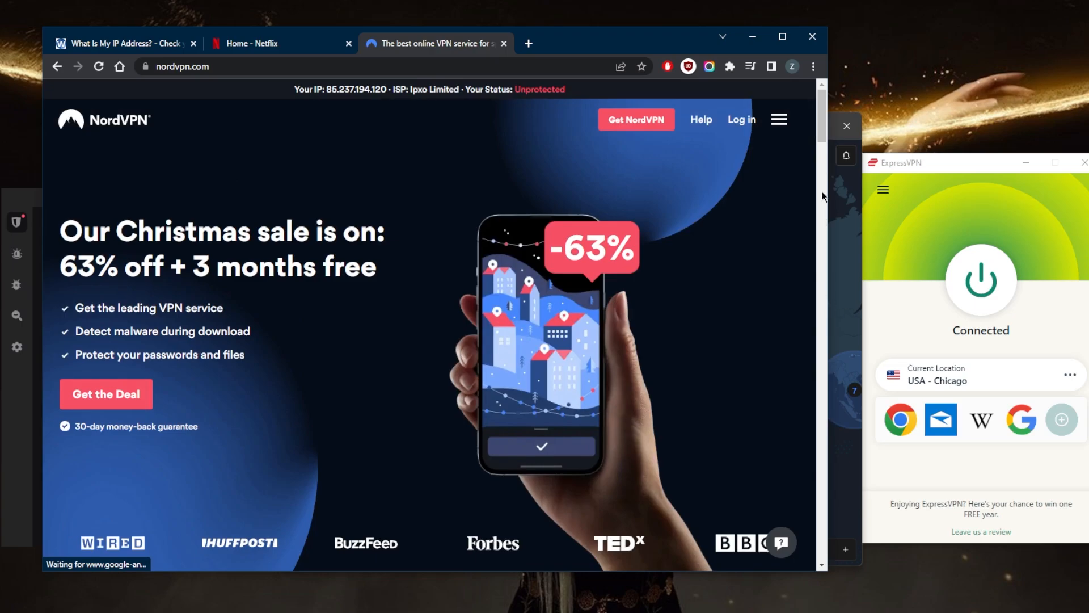
mouse_move(814, 141)
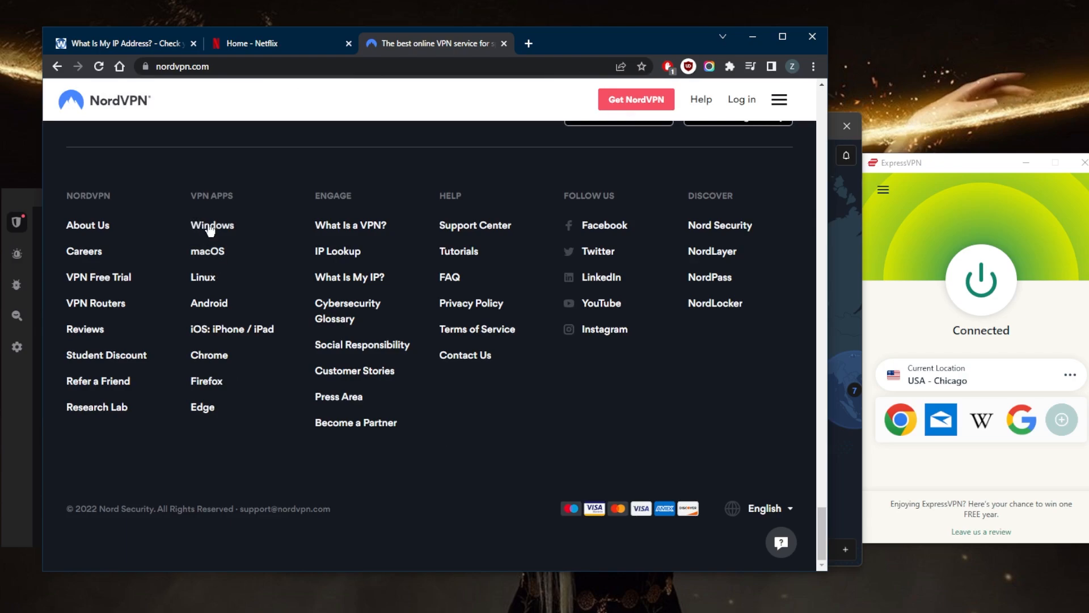
Step: Follow the footer's Windows link under VPN Apps to the Windows download page
left_click(212, 225)
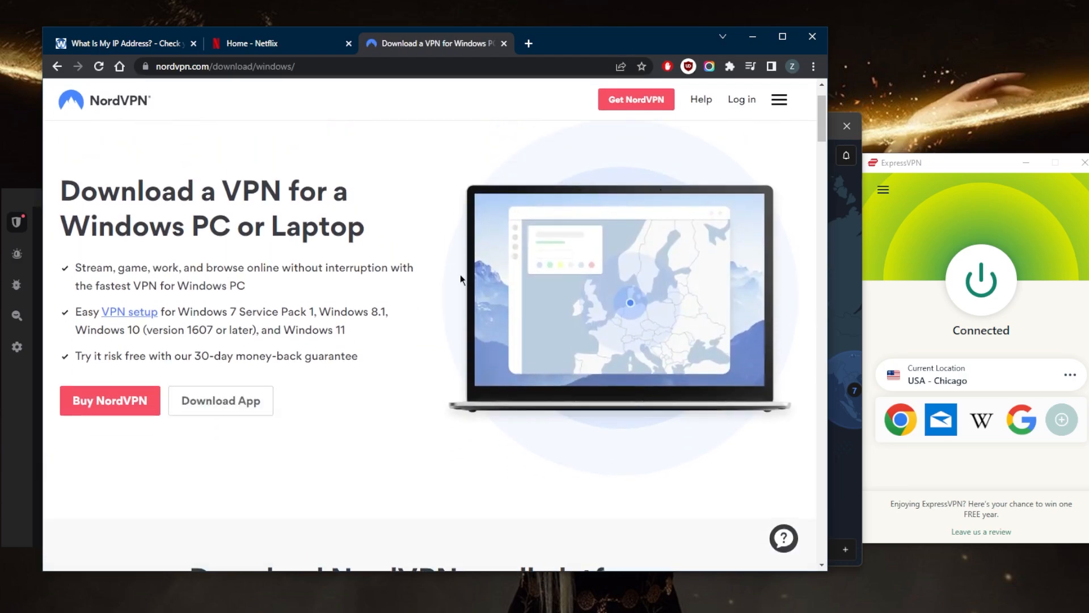
mouse_move(627, 248)
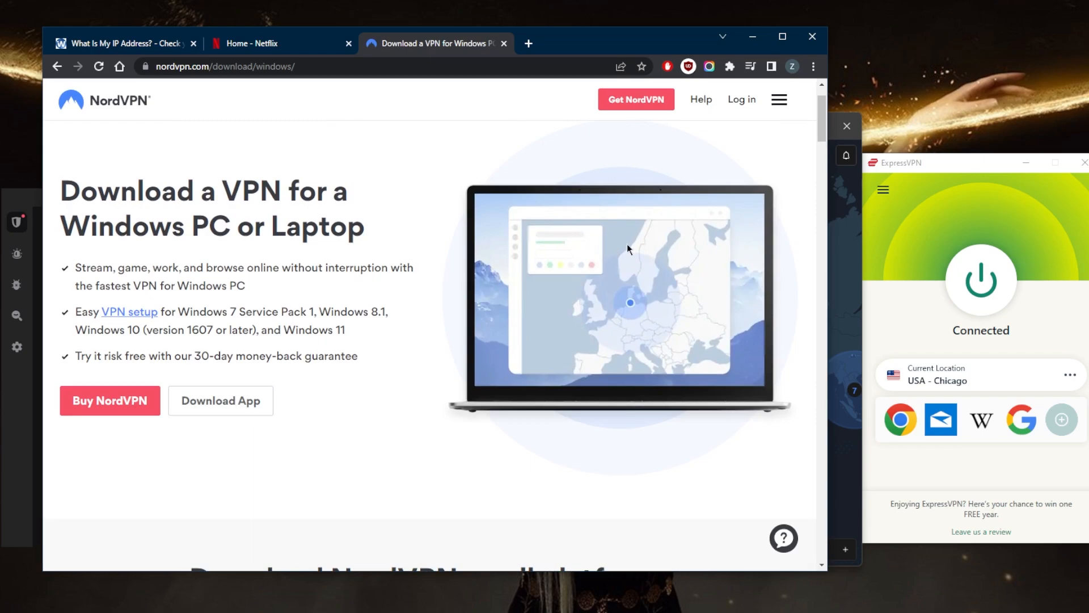
mouse_move(589, 280)
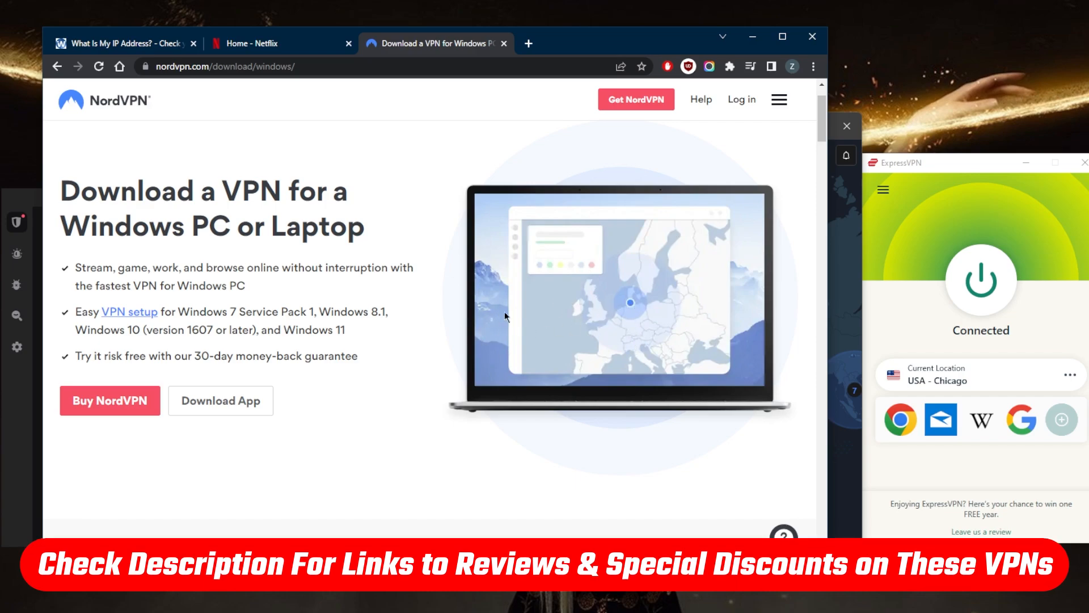
mouse_move(519, 314)
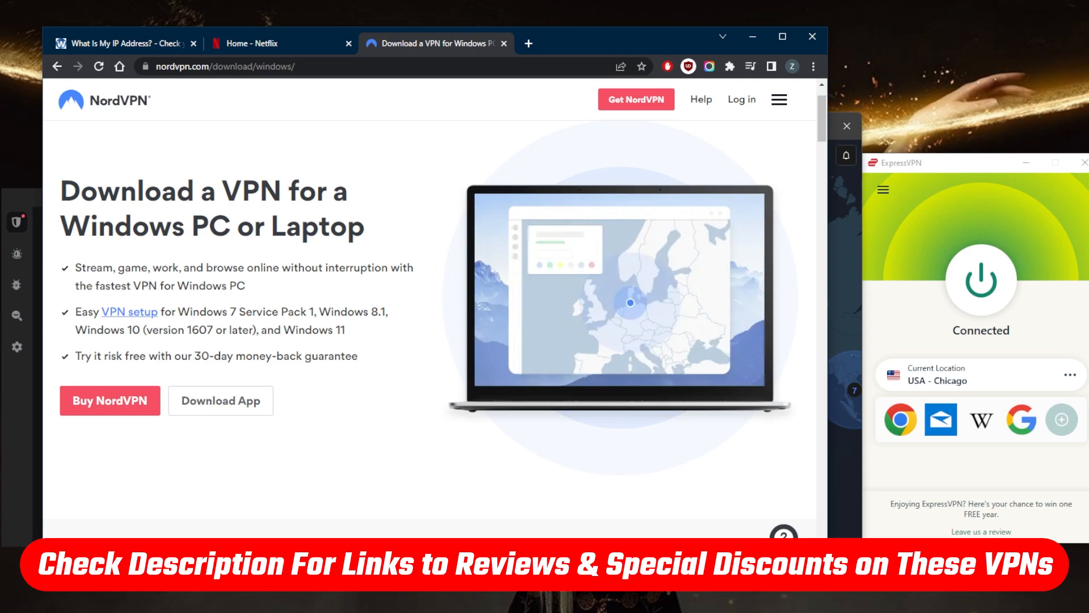
mouse_move(708, 366)
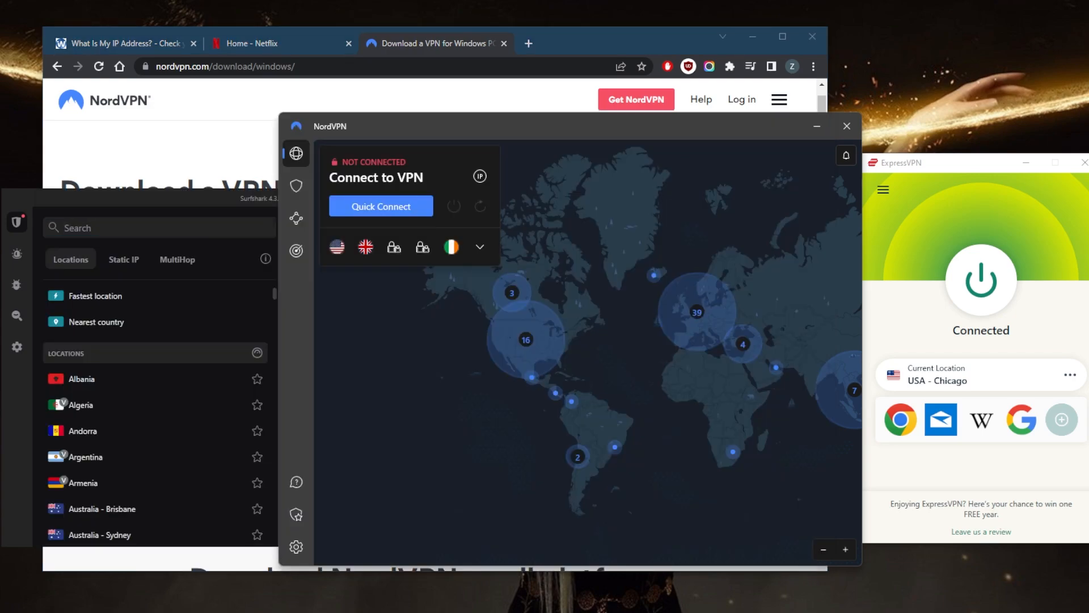
Step: Disconnect ExpressVPN and expand NordVPN's quick-connect location options toward Iceland #71
left_click(981, 282)
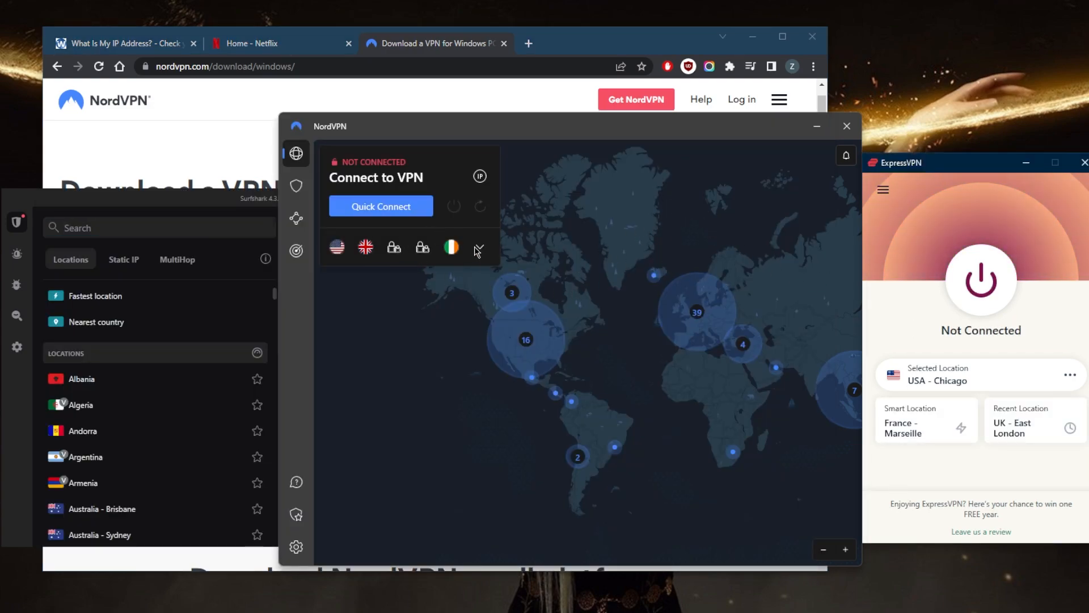
left_click(479, 247)
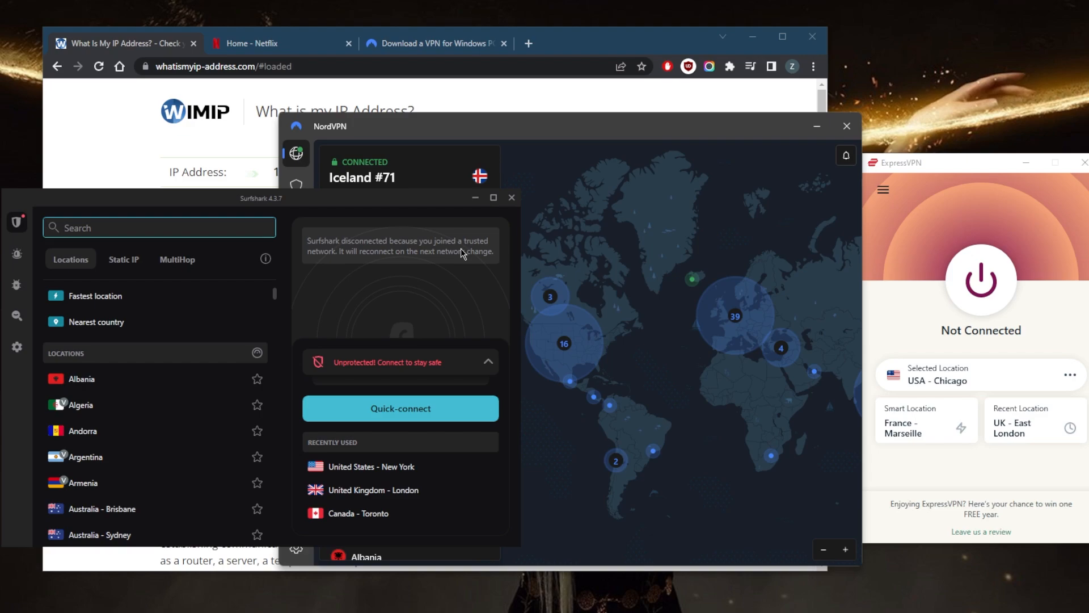
mouse_move(628, 298)
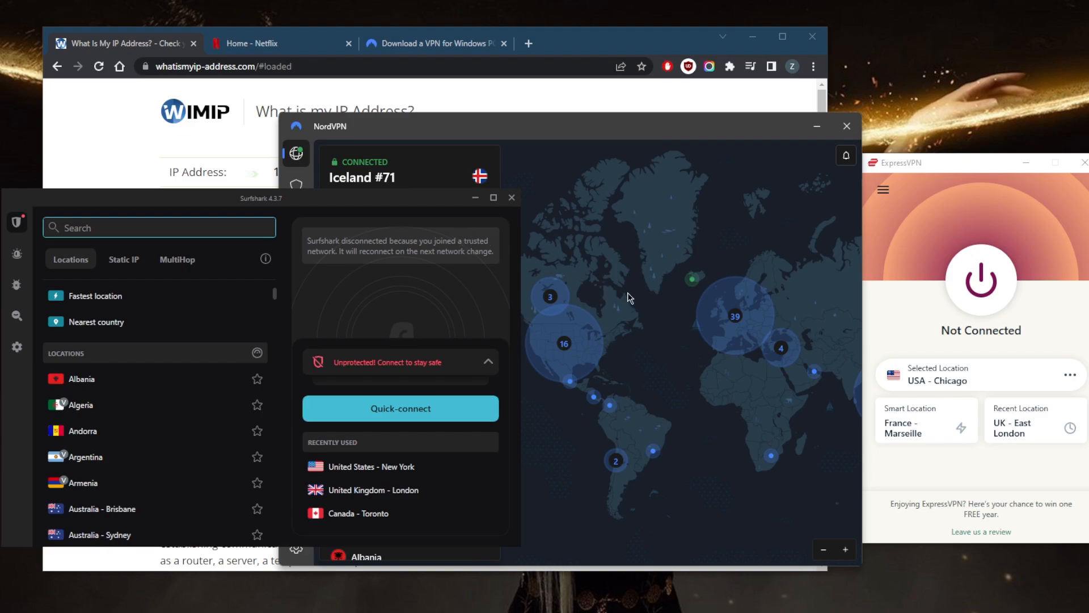